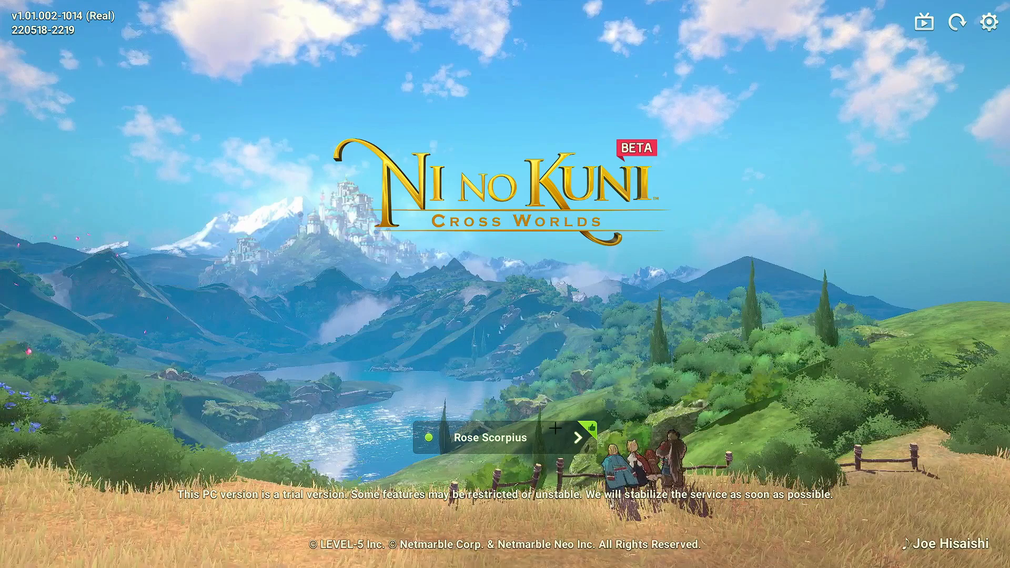
Step: Review the Your Characters, Suggested Server and All Servers tabs, then choose Sage Aries
click(505, 438)
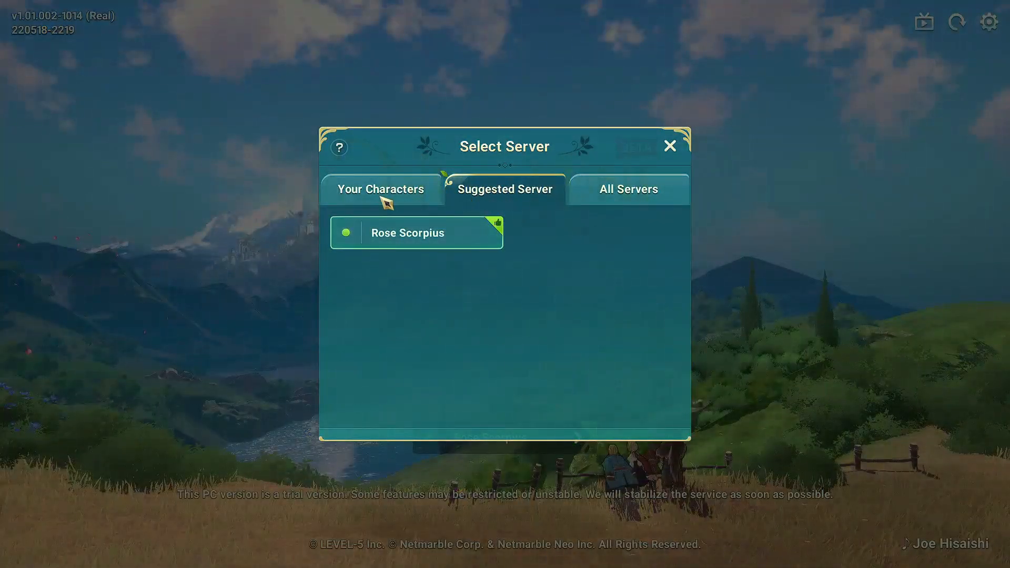
click(381, 189)
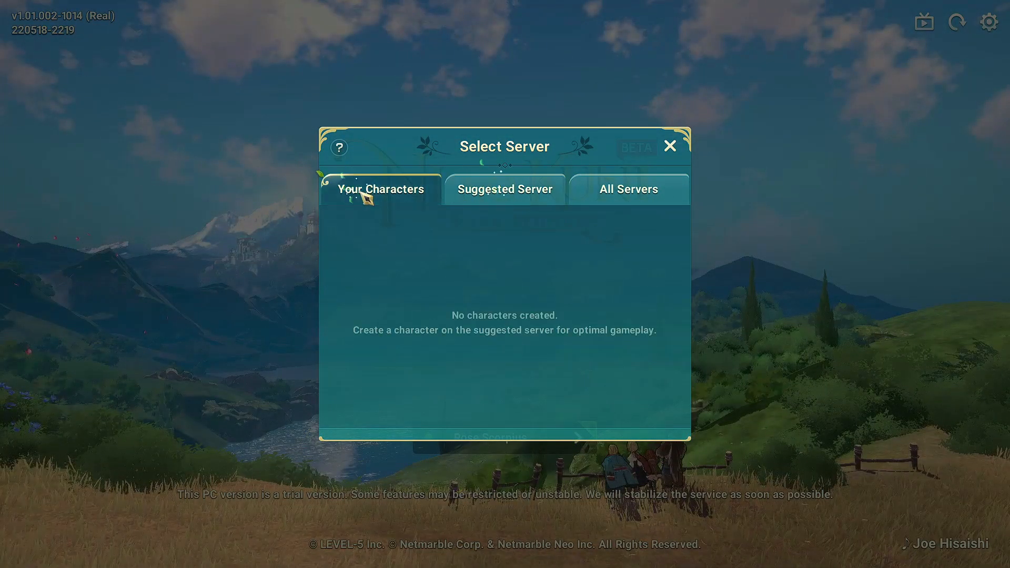
click(505, 189)
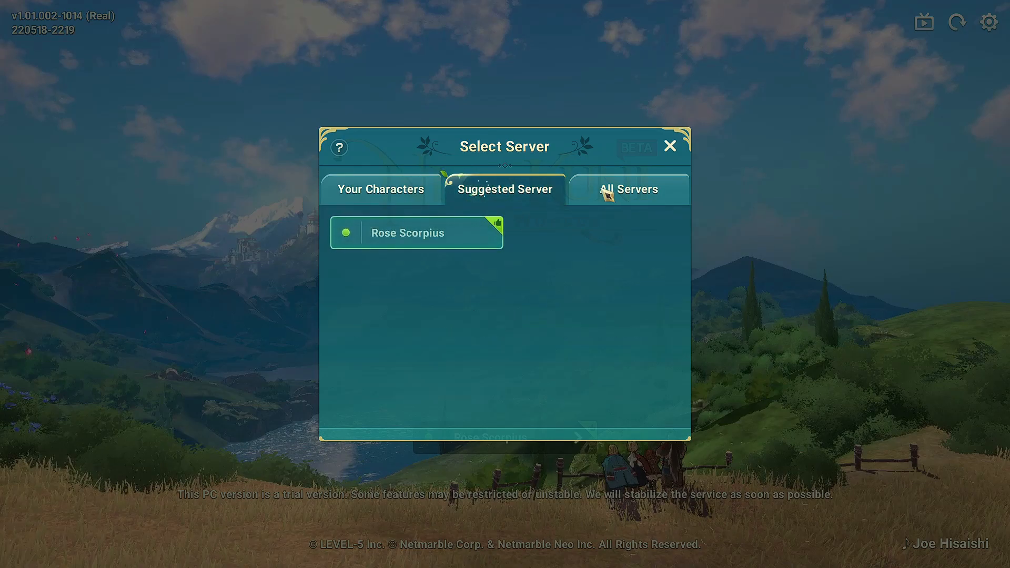
click(629, 190)
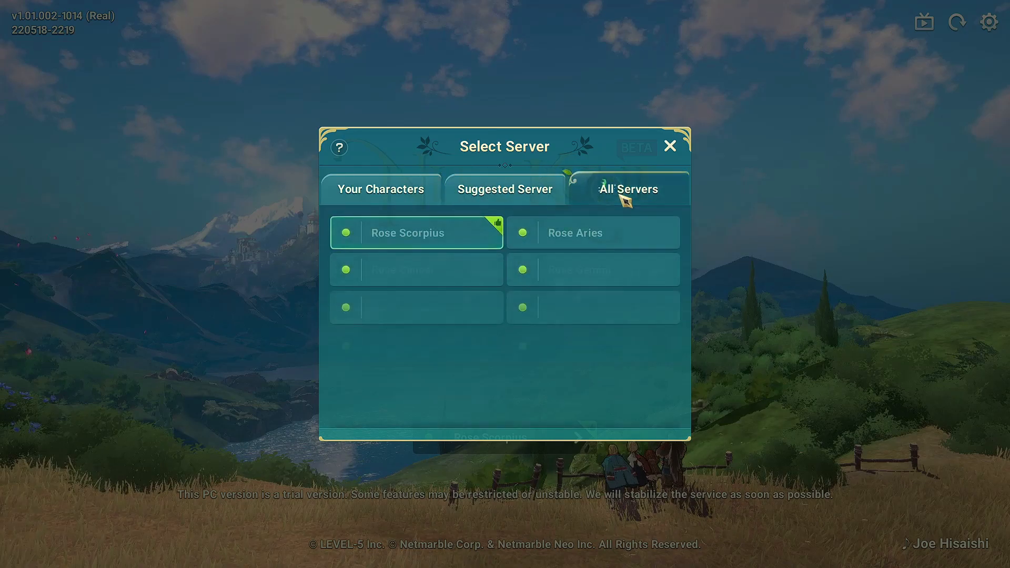
click(628, 190)
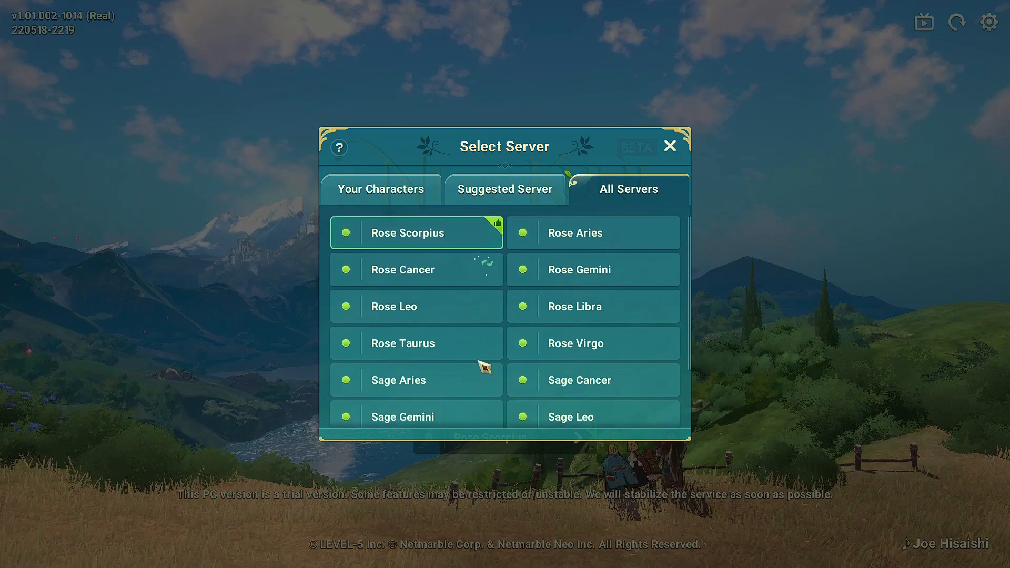
mouse_move(575, 309)
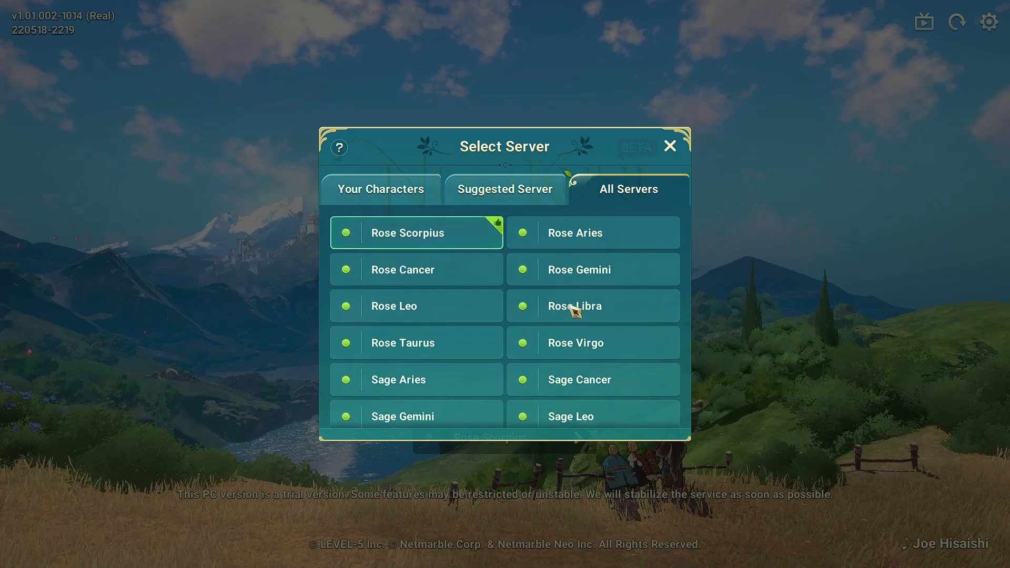
mouse_move(602, 280)
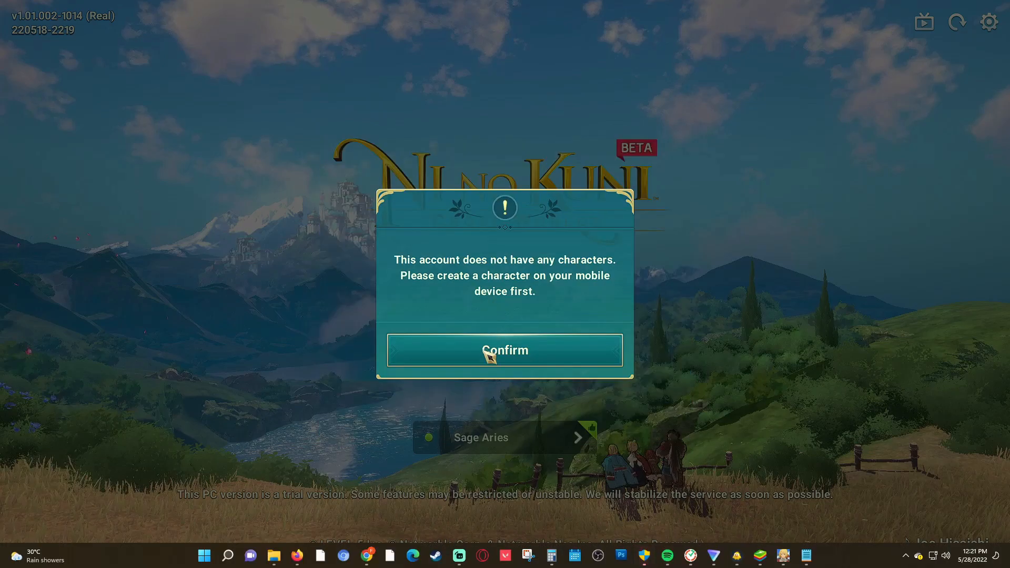
Step: Confirm the no-characters warning so the regedit notes can be consulted
click(506, 351)
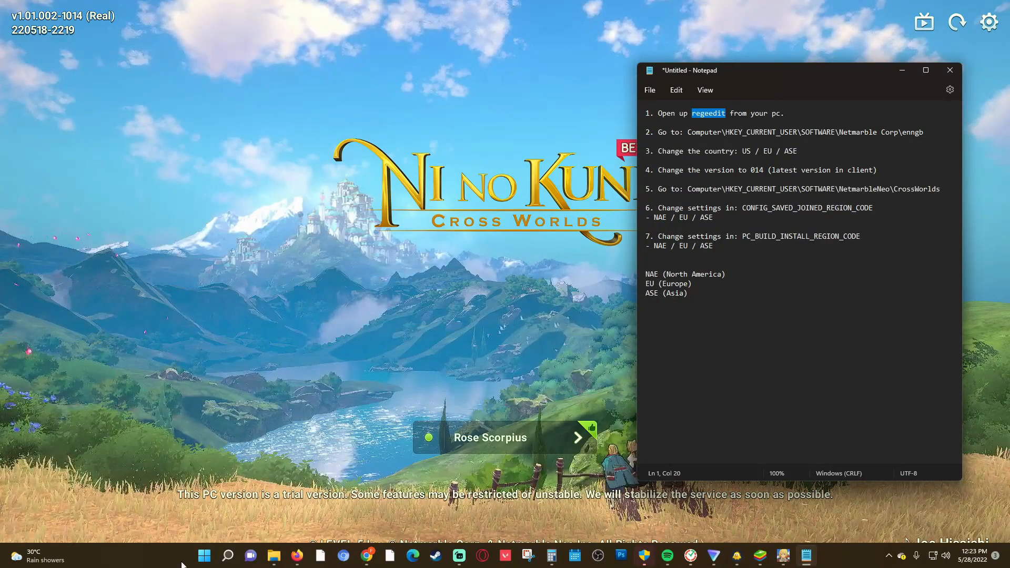
Step: Launch regedit to reach HKCU\SOFTWARE\Netmarble Corp\enngb with country NL
click(204, 555)
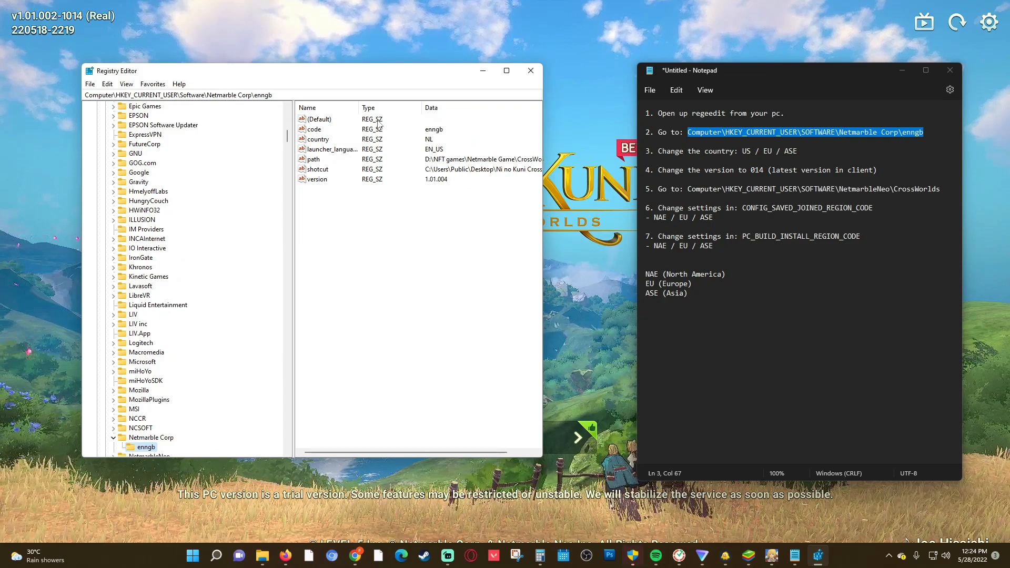
mouse_move(396, 160)
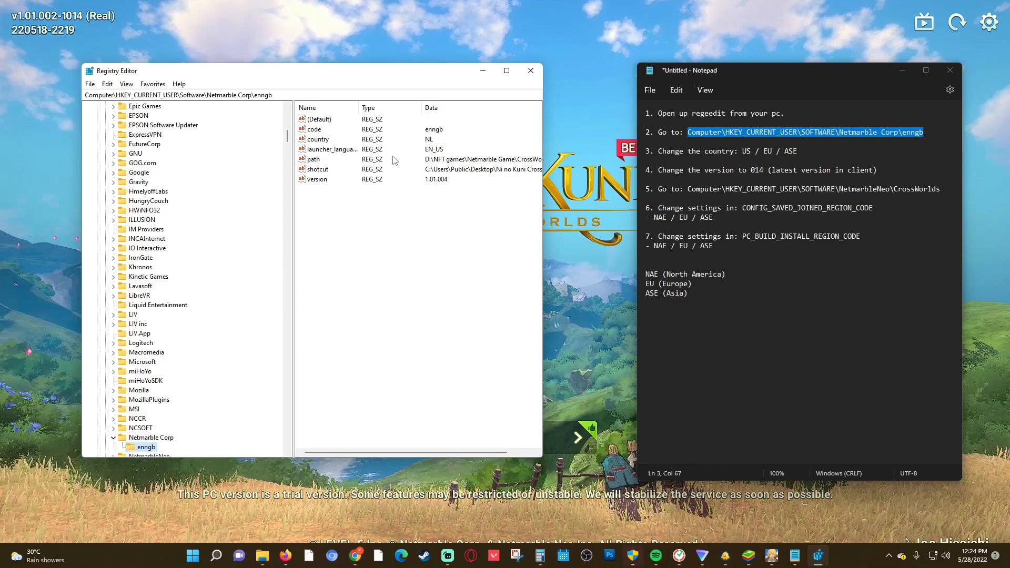
mouse_move(442, 187)
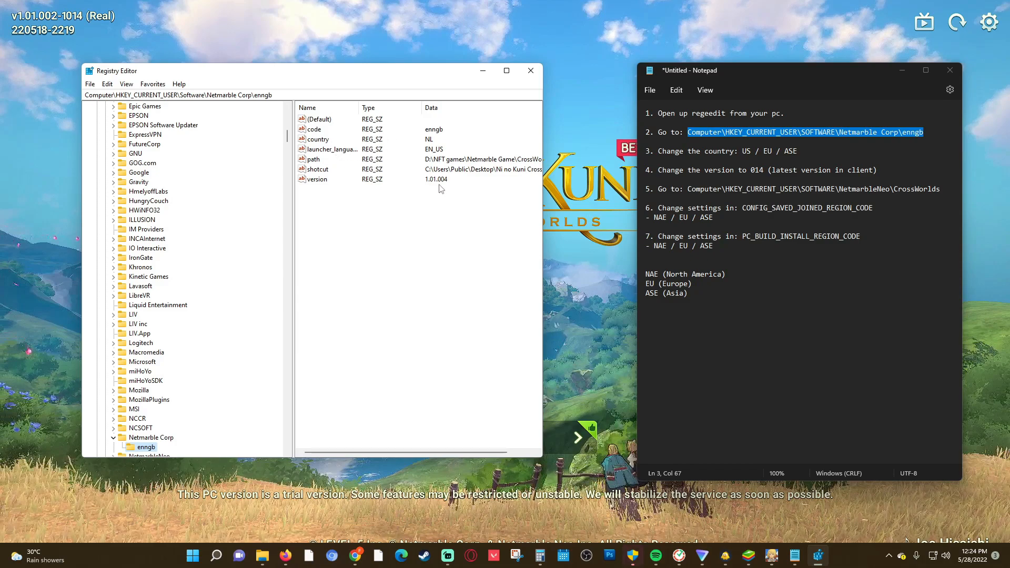
mouse_move(547, 148)
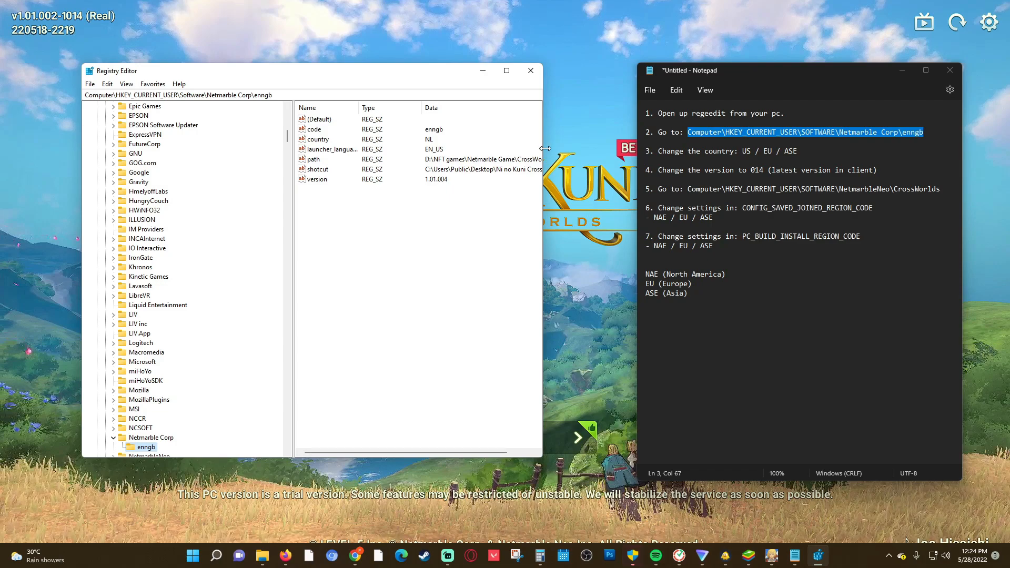
Step: Change enngb country from NL to ASE and version to 1.01.0014
drag(544, 148, 583, 149)
text(ASE)
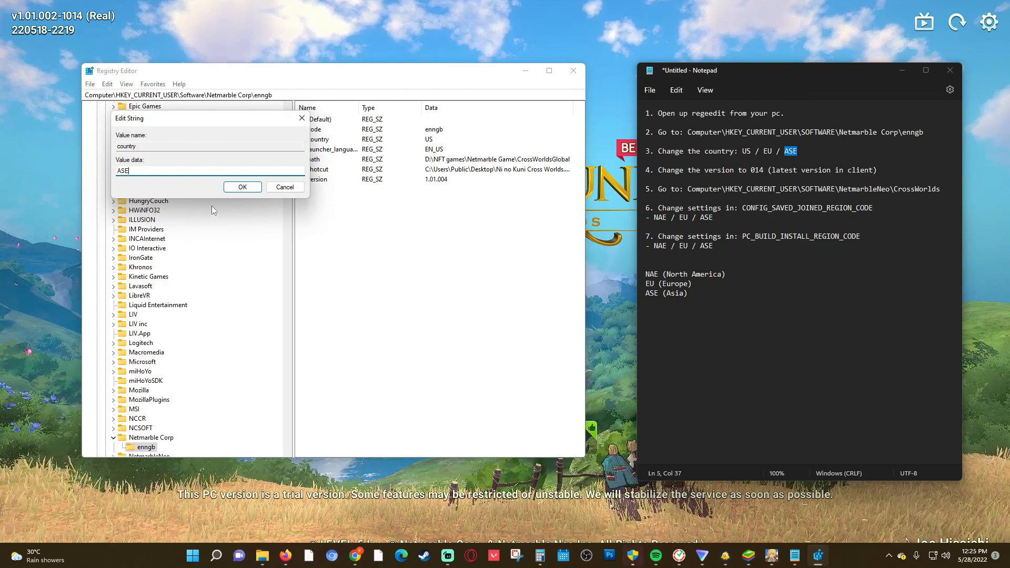
click(242, 187)
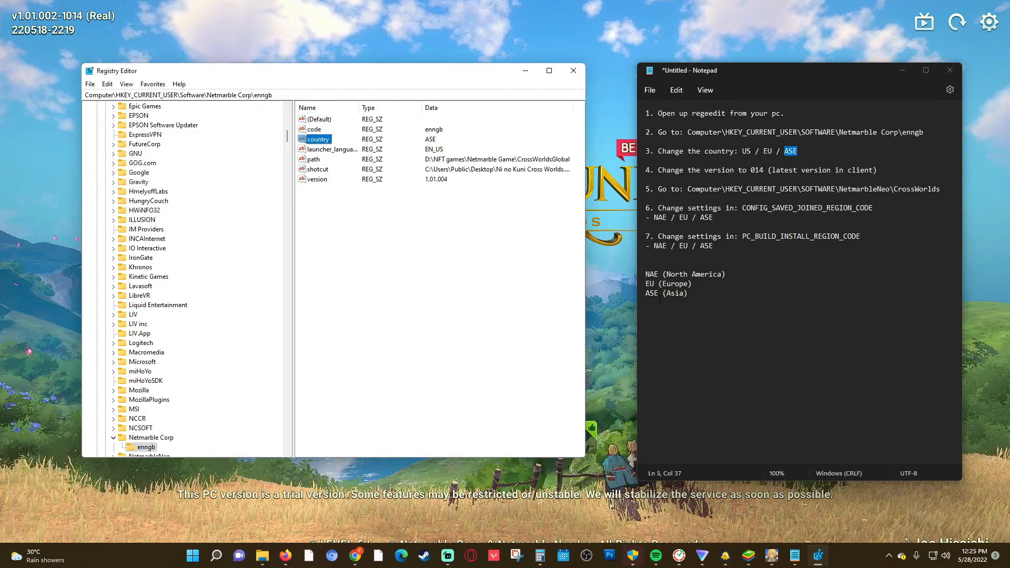
double_click(674, 293)
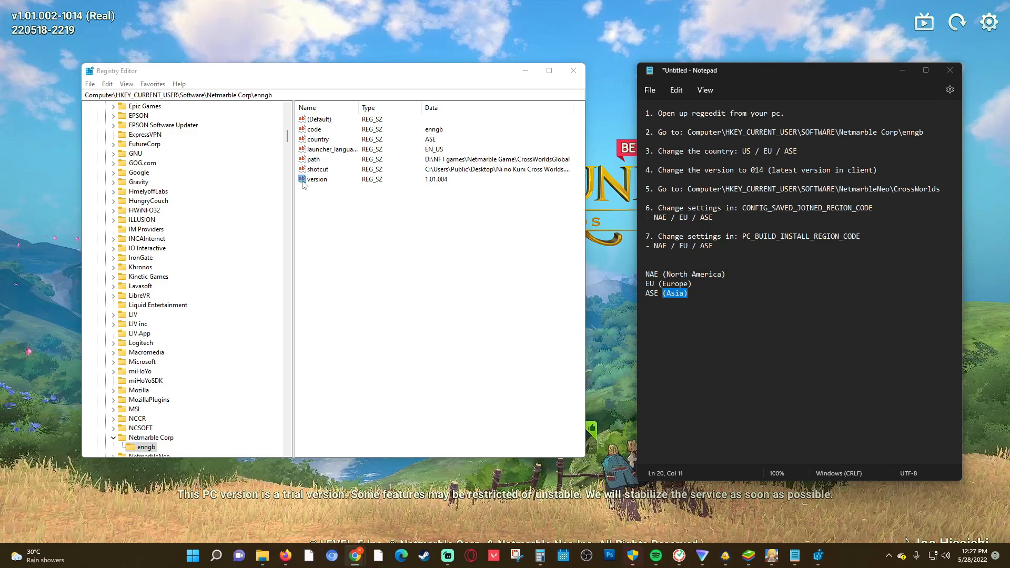
double_click(316, 179)
text(1)
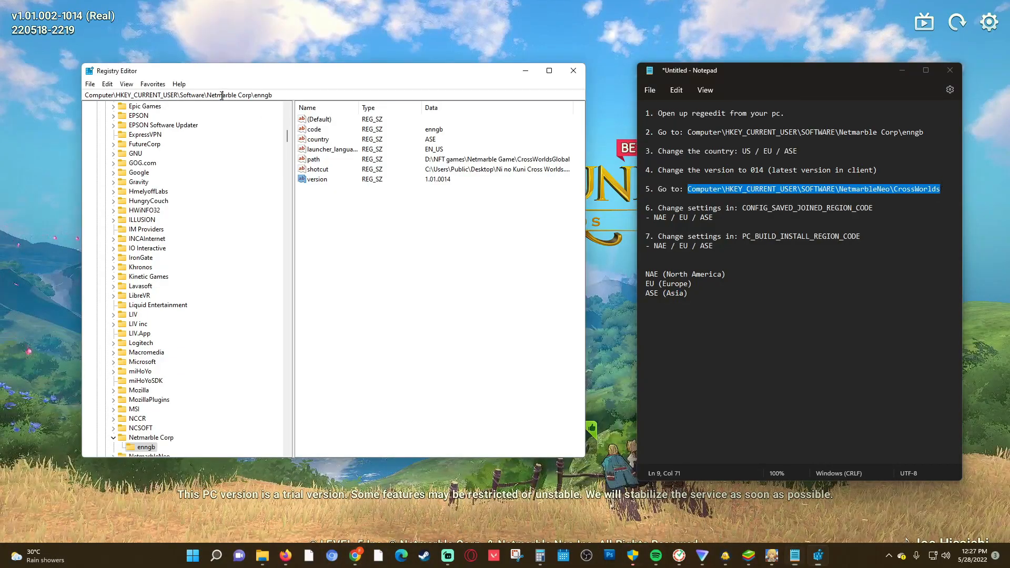
Step: Change CONFIG_SAVED_JOINED_REGION_CODE under NetmarbleNeo\CrossWorlds from EU to ASE
click(153, 446)
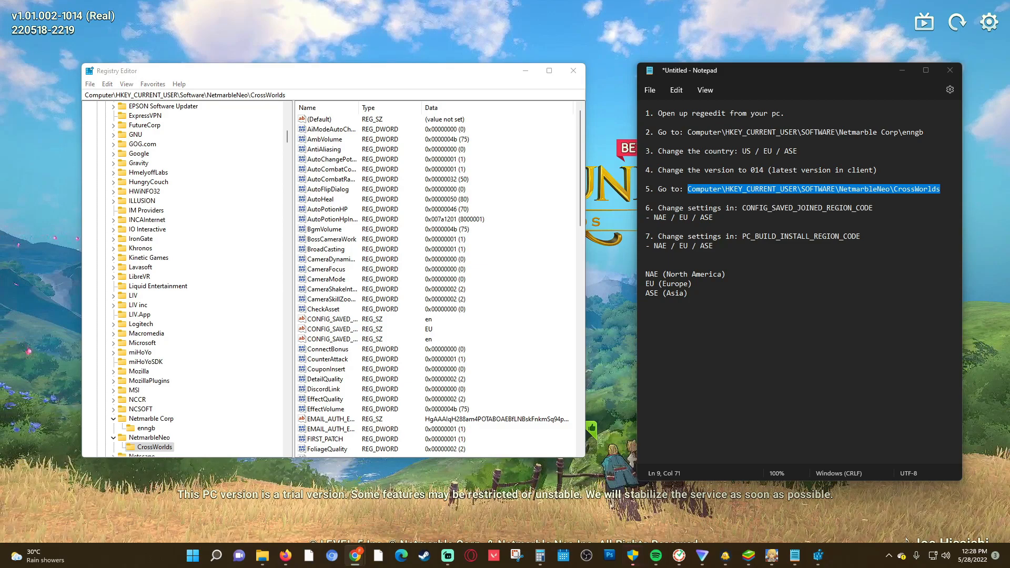
mouse_move(364, 396)
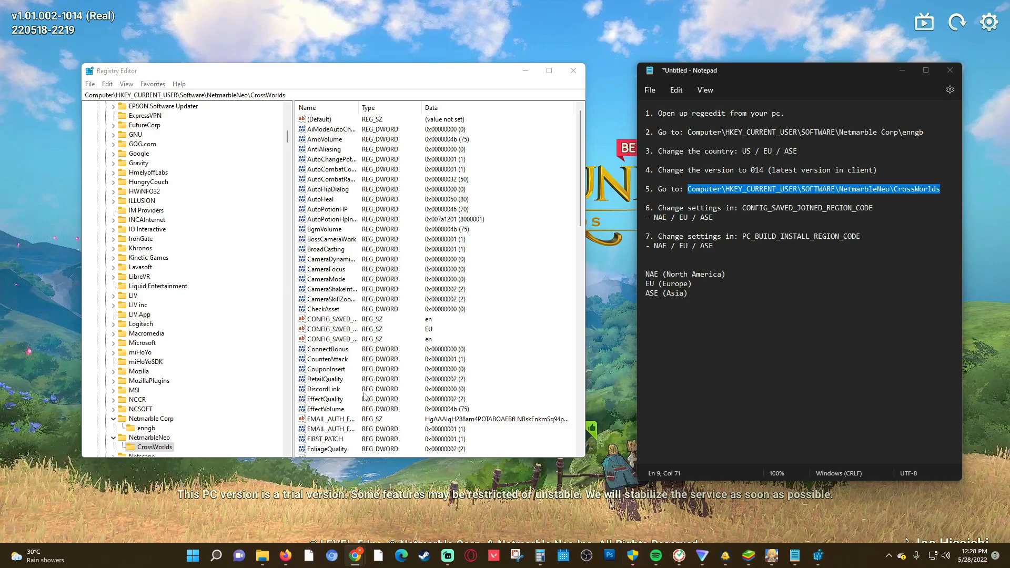
click(331, 328)
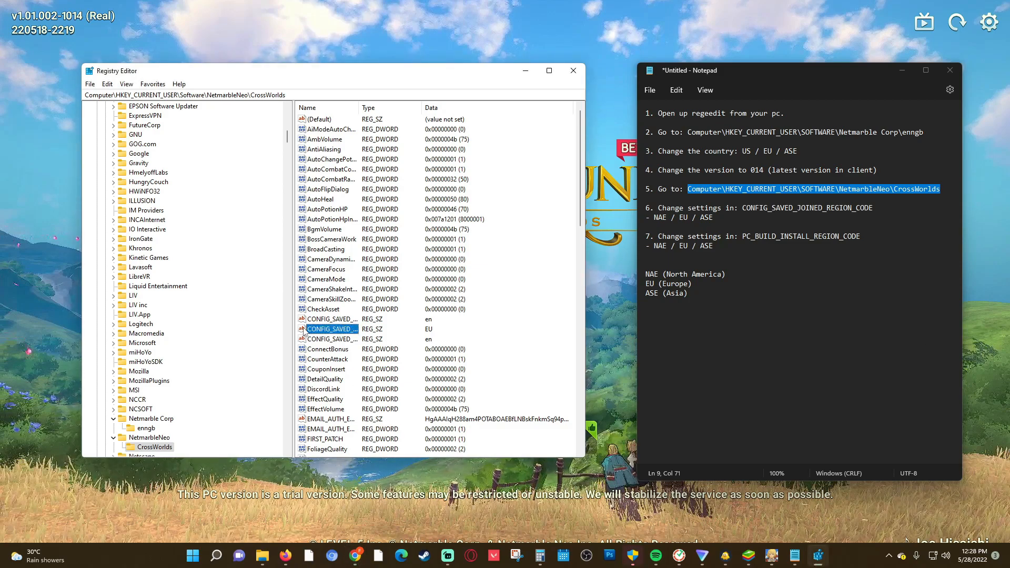
double_click(330, 328)
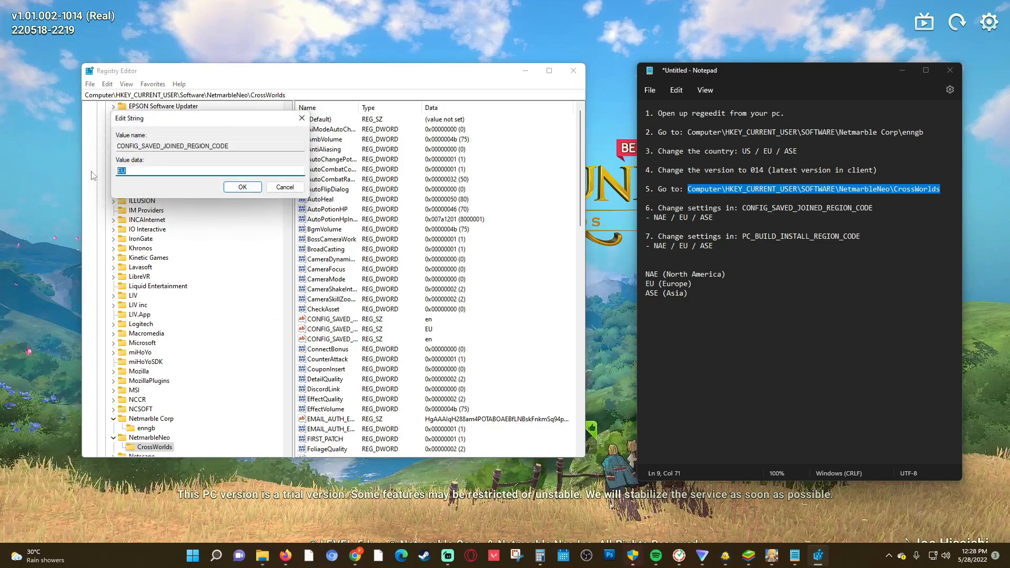
click(242, 187)
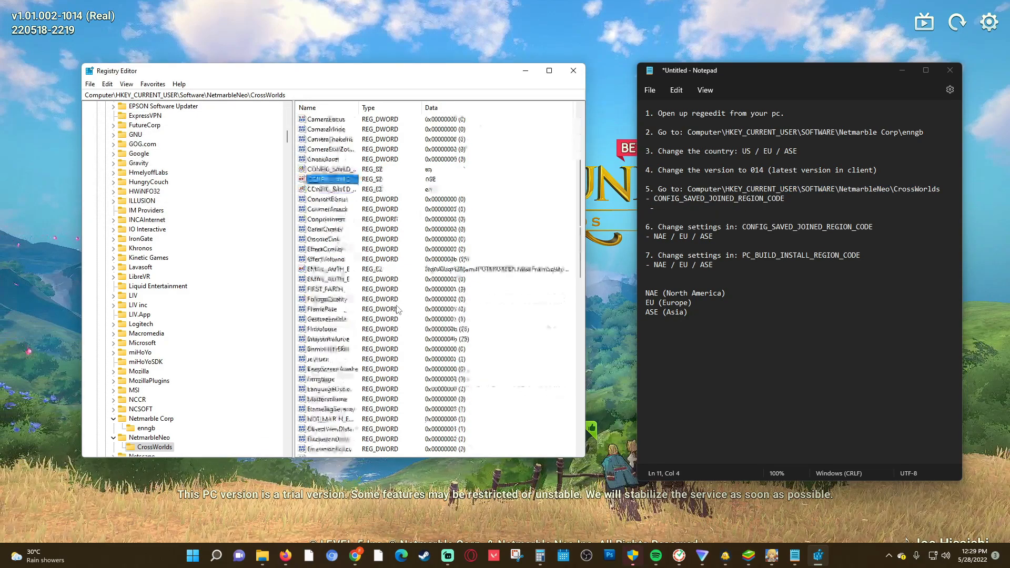
Step: Edit PC_BUILD_INSTALL_REGION_CODE, first entering the mistyped value 'asel'
scroll(down, 3)
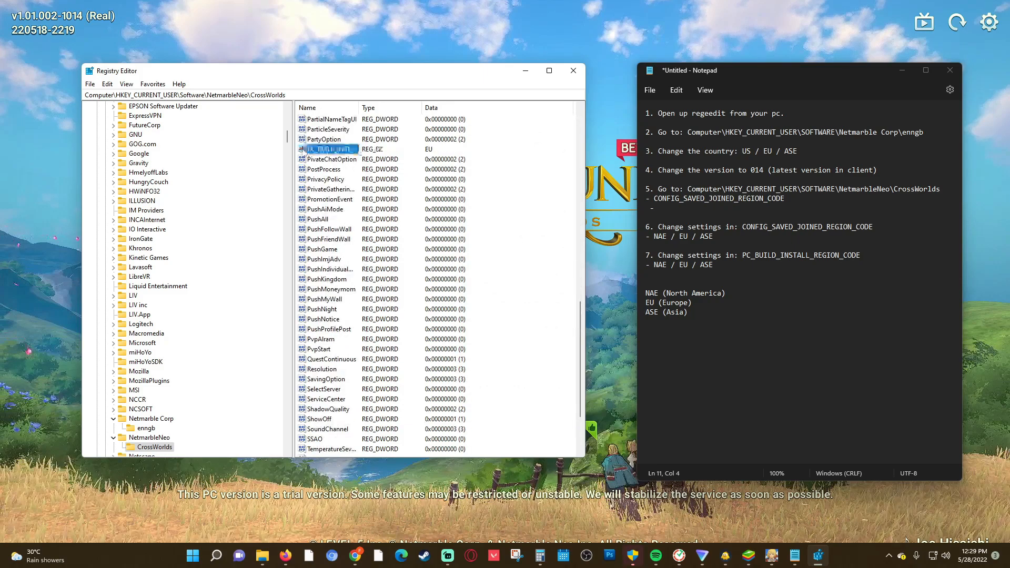
double_click(328, 150)
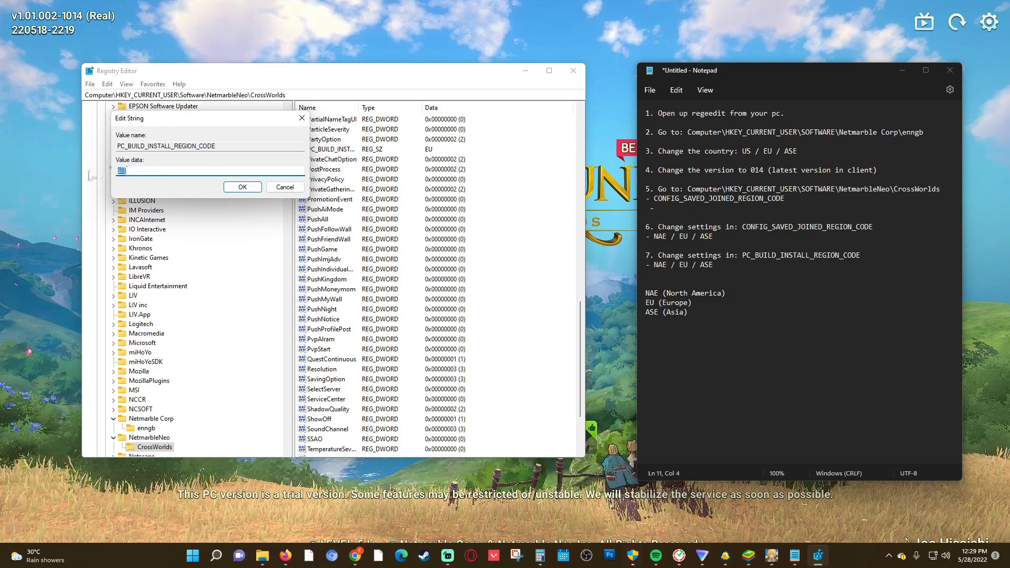
text(asel)
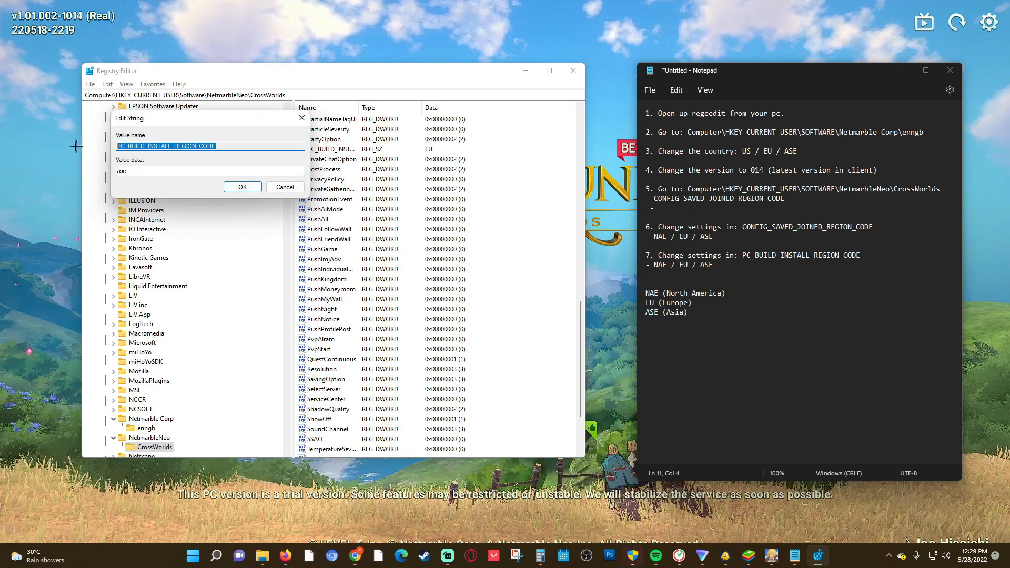
click(242, 188)
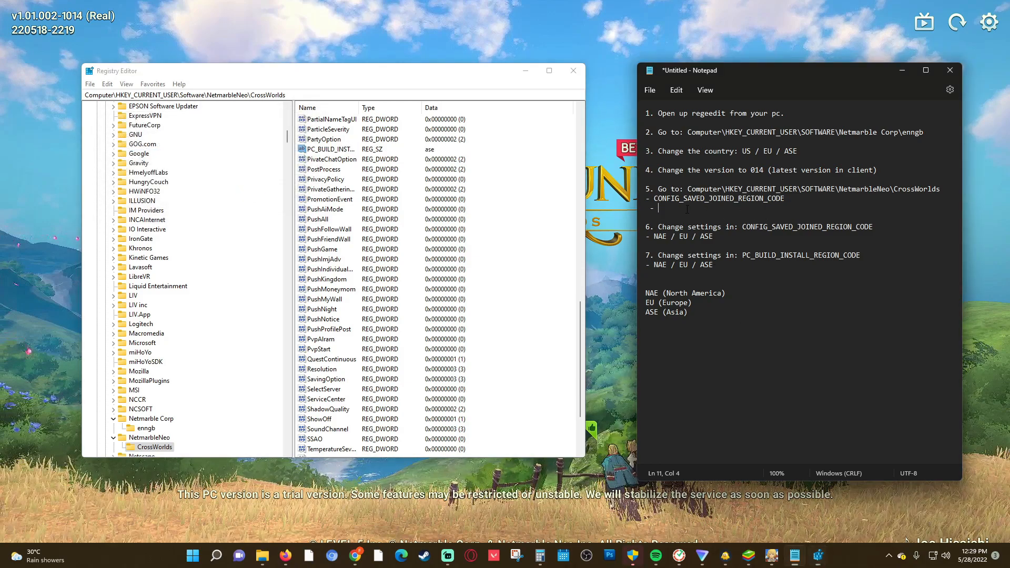
Step: Reopen PC_BUILD_INSTALL_REGION_CODE and correct its value data to ASE
text(PC_BUILD_INSTALL_REGION_CODE)
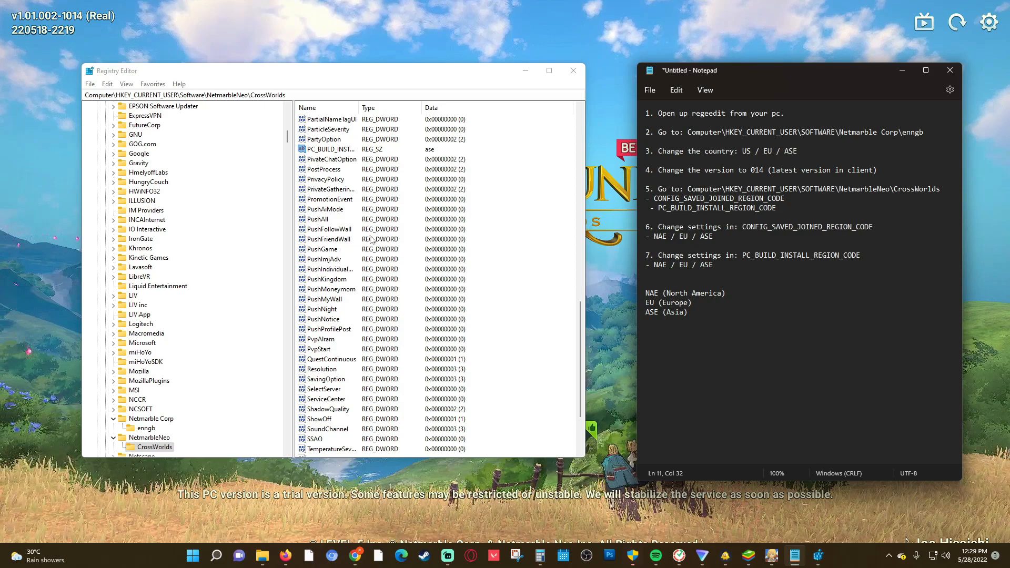
double_click(328, 149)
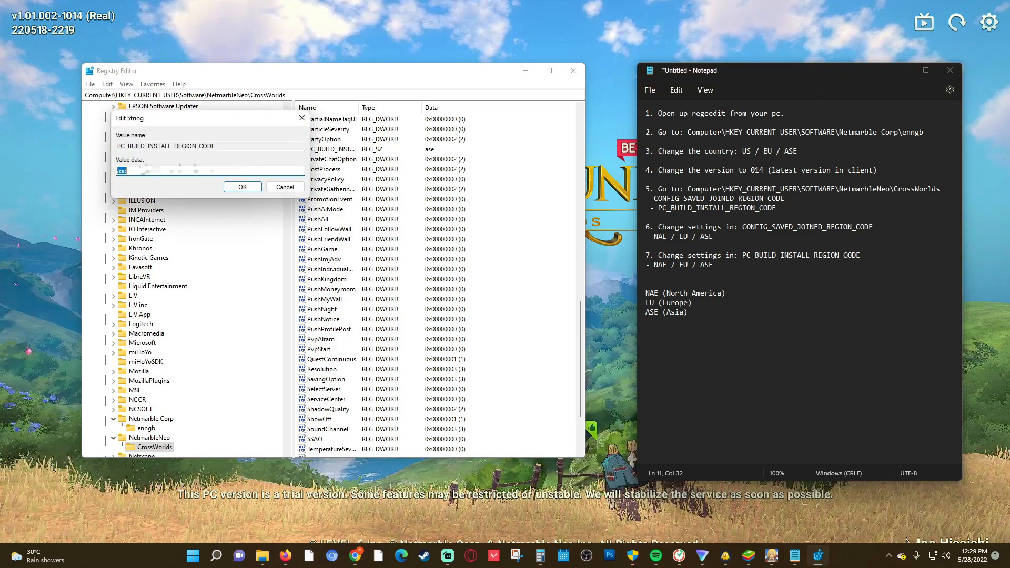
text(ASE)
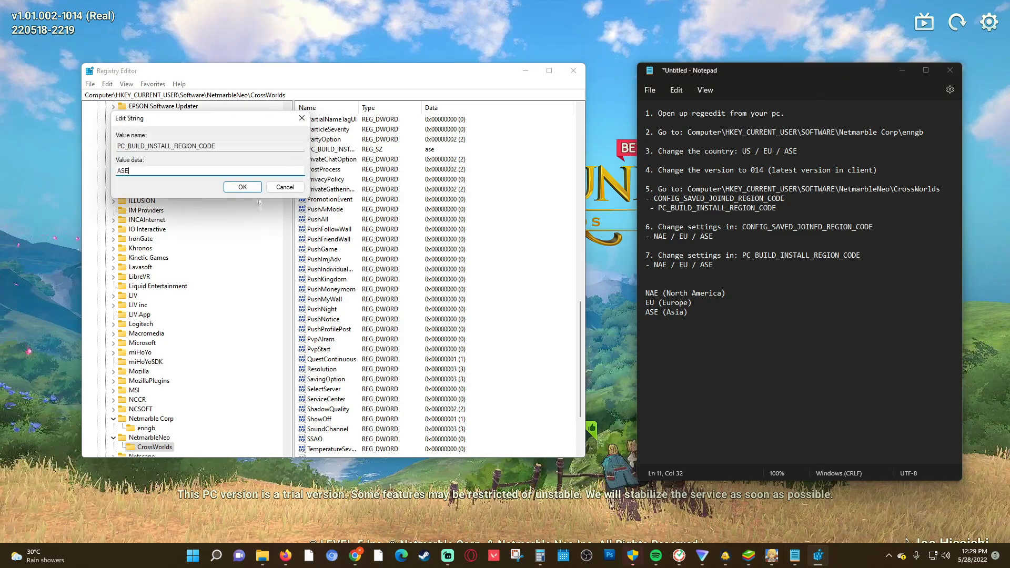
click(242, 187)
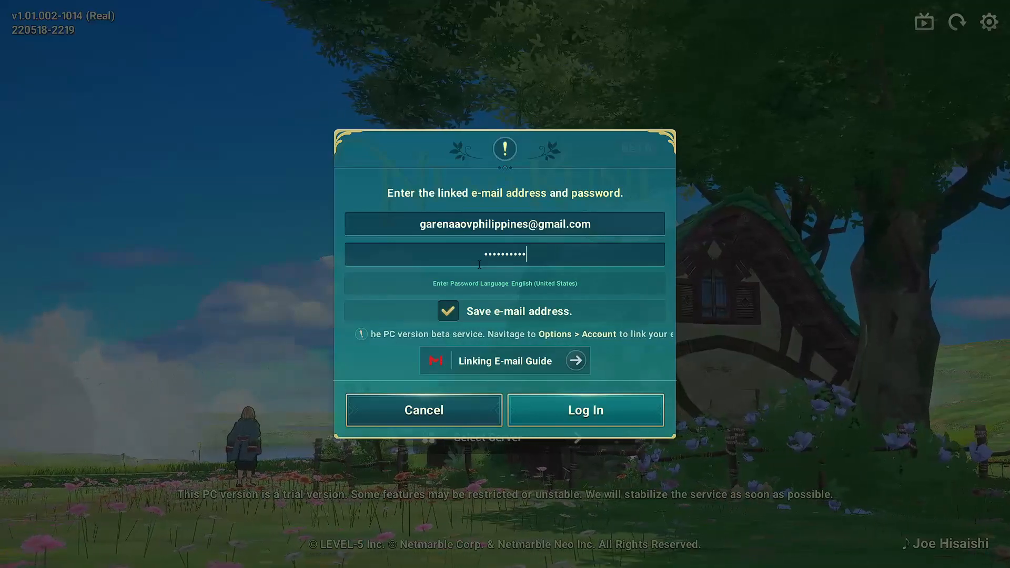
Step: Log in with the linked e-mail account to reach the Sand Capricorn title screen
click(585, 410)
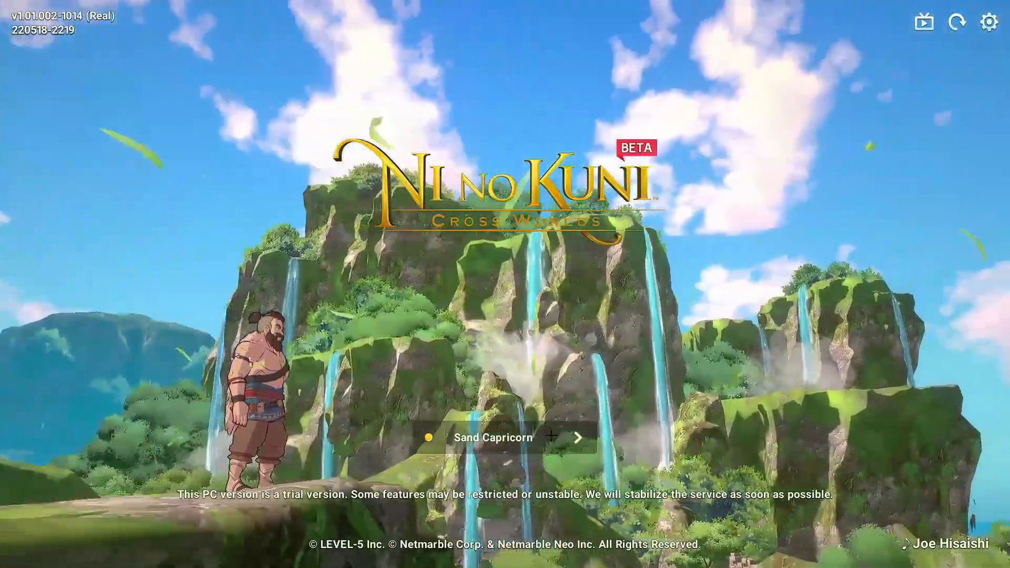
Step: Check All Servers and Your Characters to verify the character on Sand Capricorn
click(508, 453)
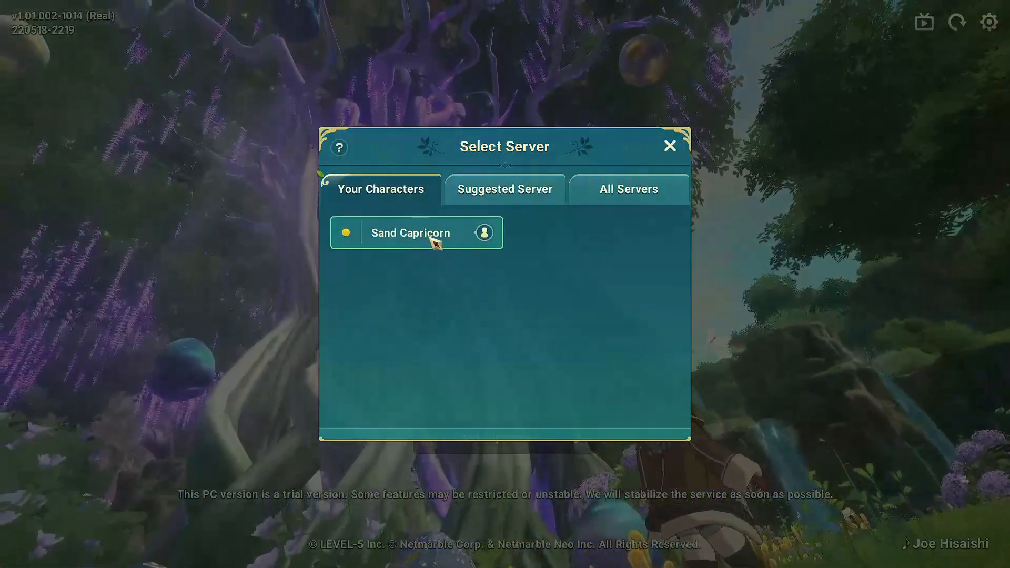
click(628, 189)
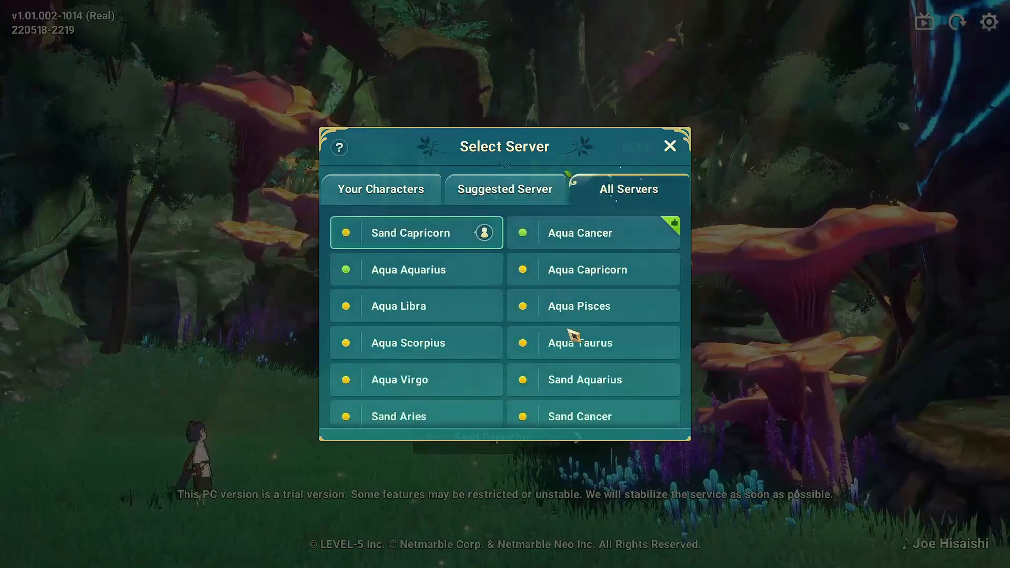
scroll(down, 3)
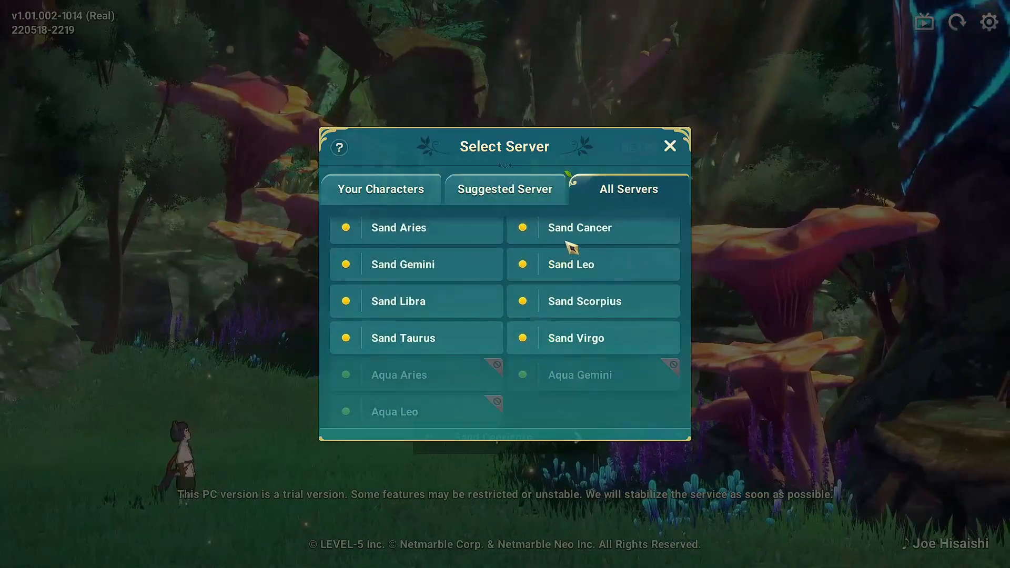
click(364, 189)
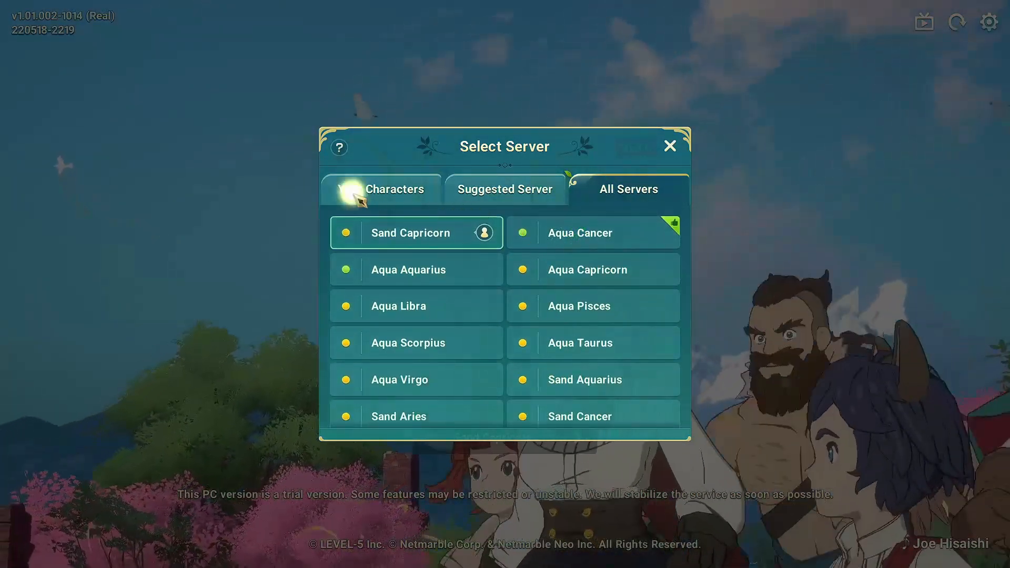